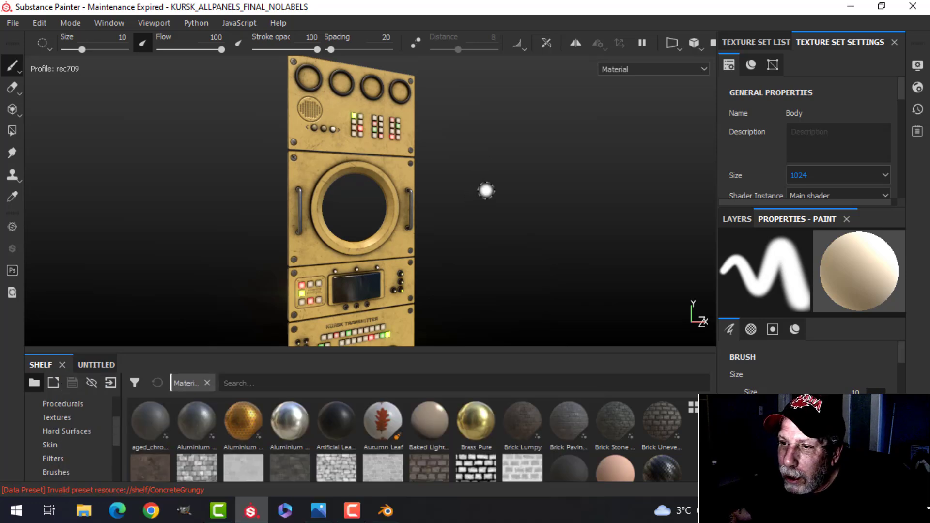
- Set the Body texture set's size from 1024 to 2048 in Texture Set Settings
click(757, 42)
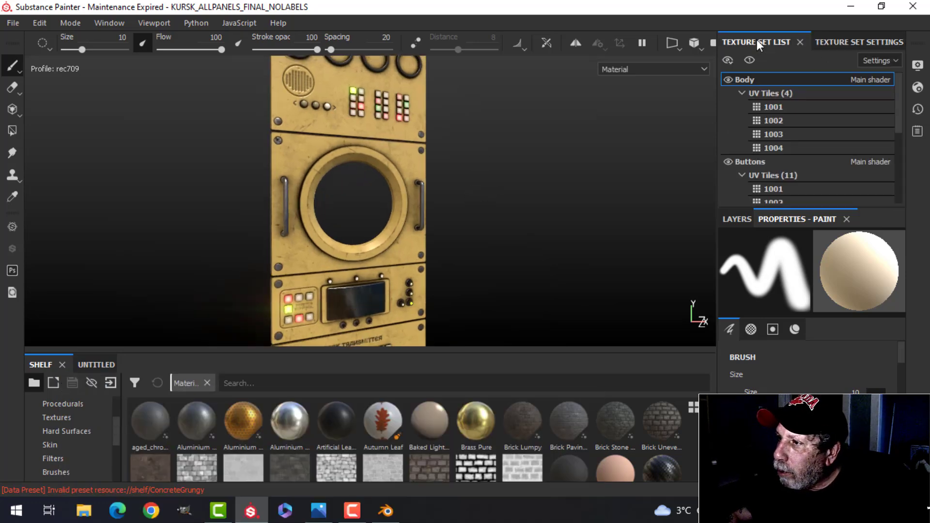
click(773, 133)
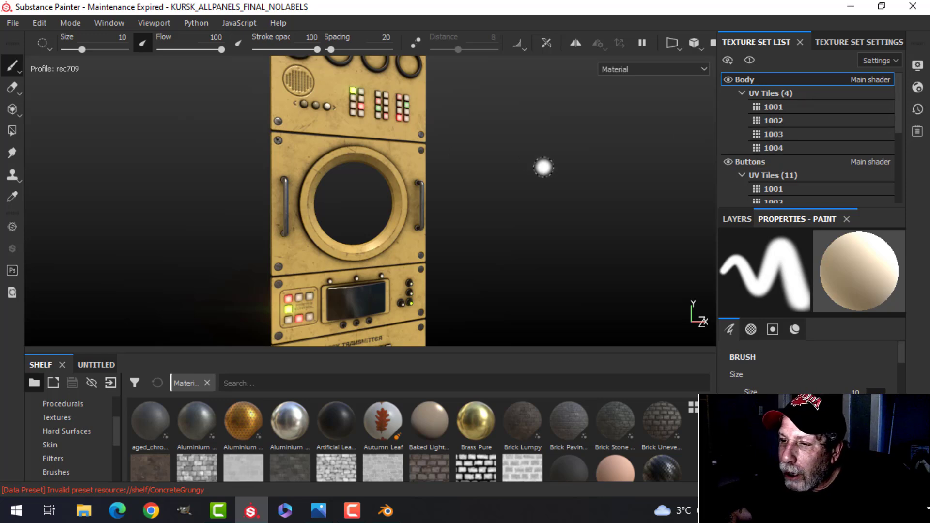
mouse_move(513, 172)
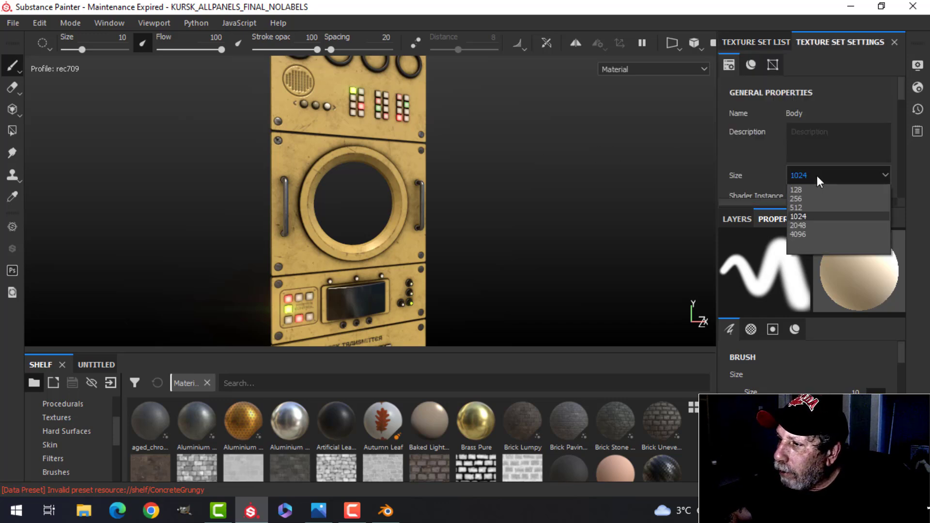
click(799, 226)
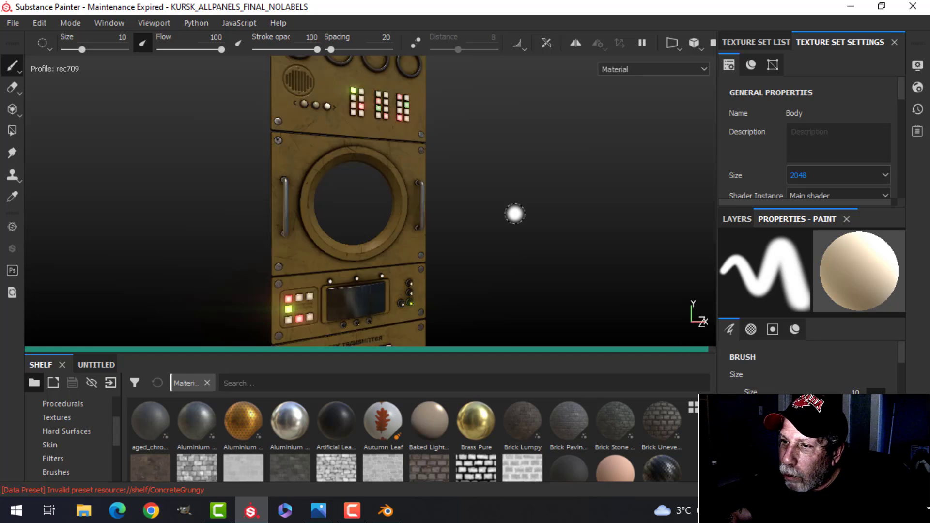
drag(514, 213, 527, 165)
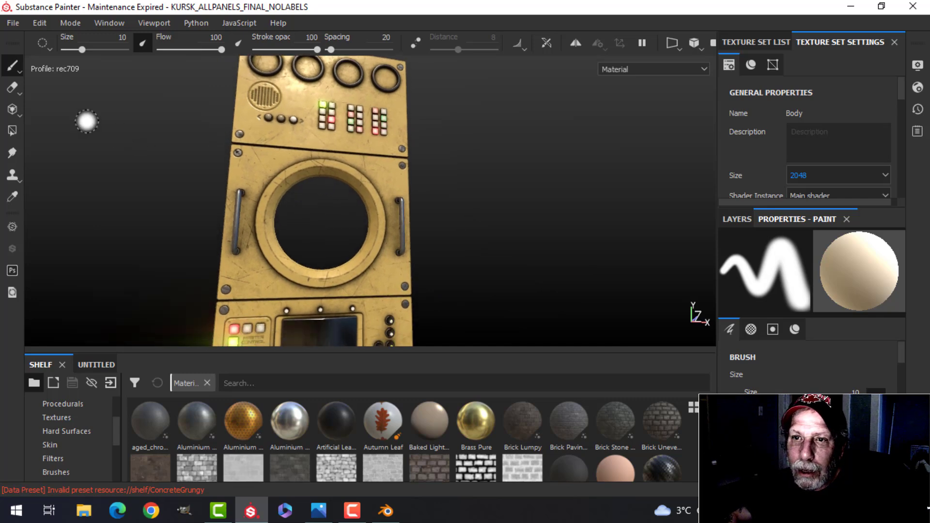
- Bring up Export Textures, review the list of 90 queued maps, and return to Settings
click(12, 23)
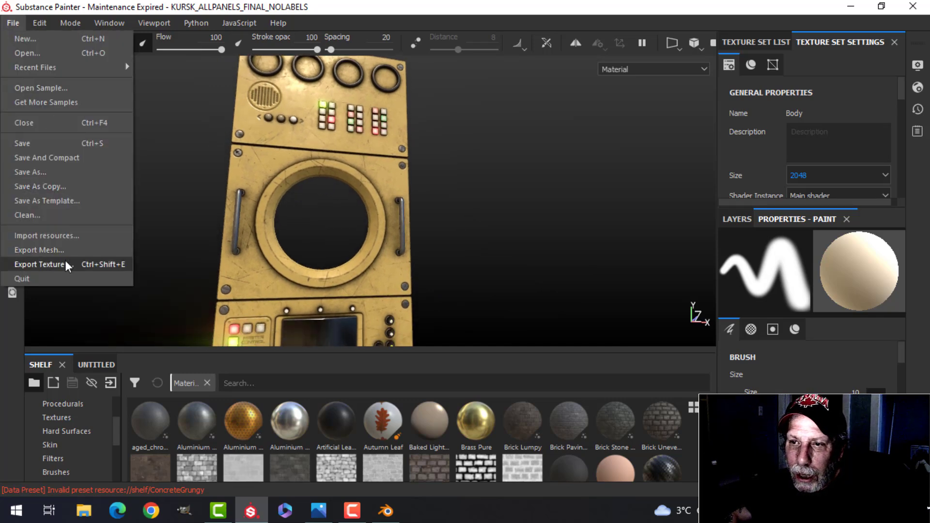
click(39, 263)
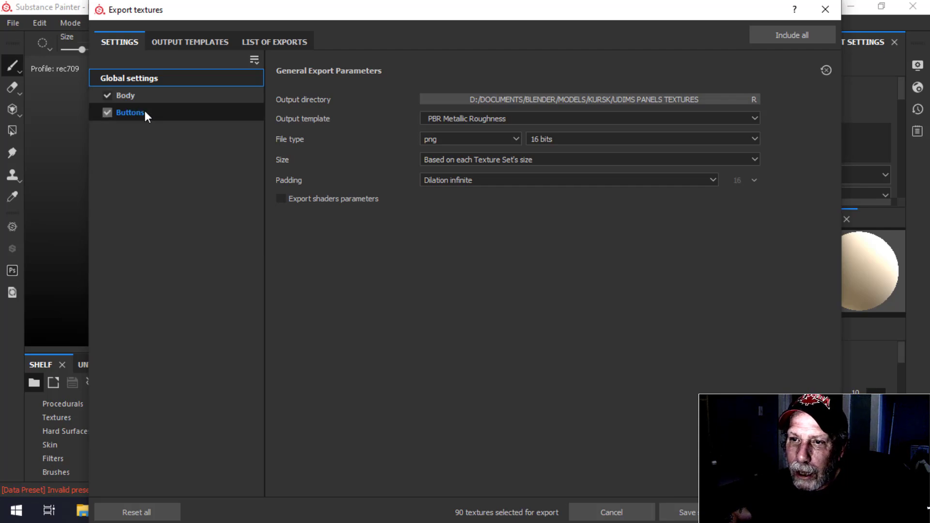
click(274, 42)
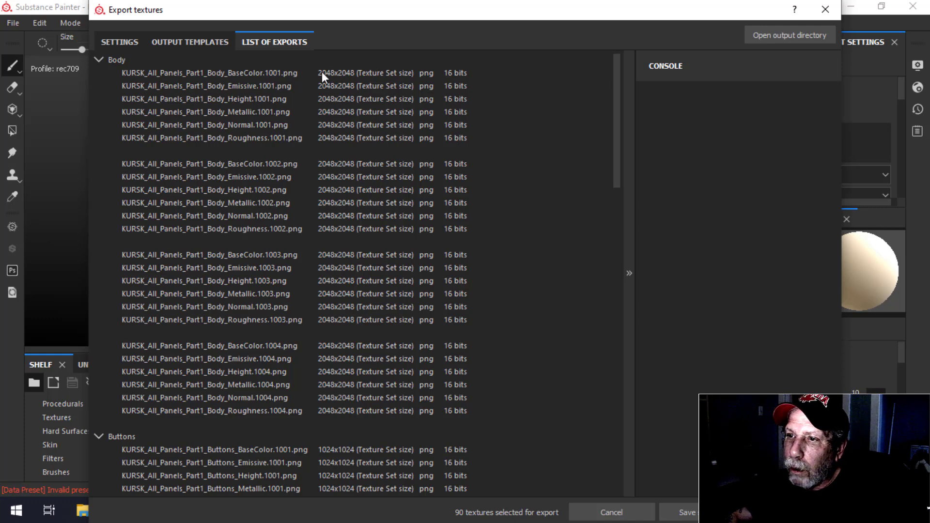
scroll(down, 3)
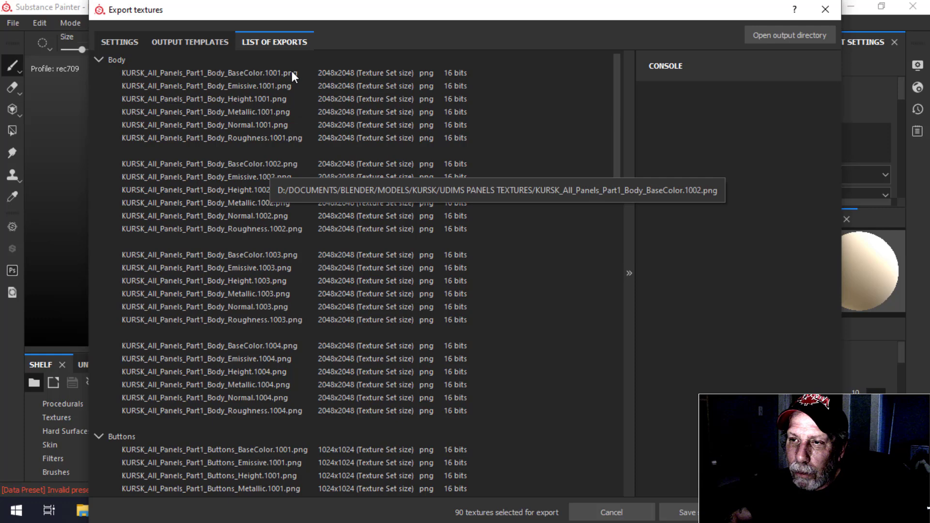
mouse_move(356, 175)
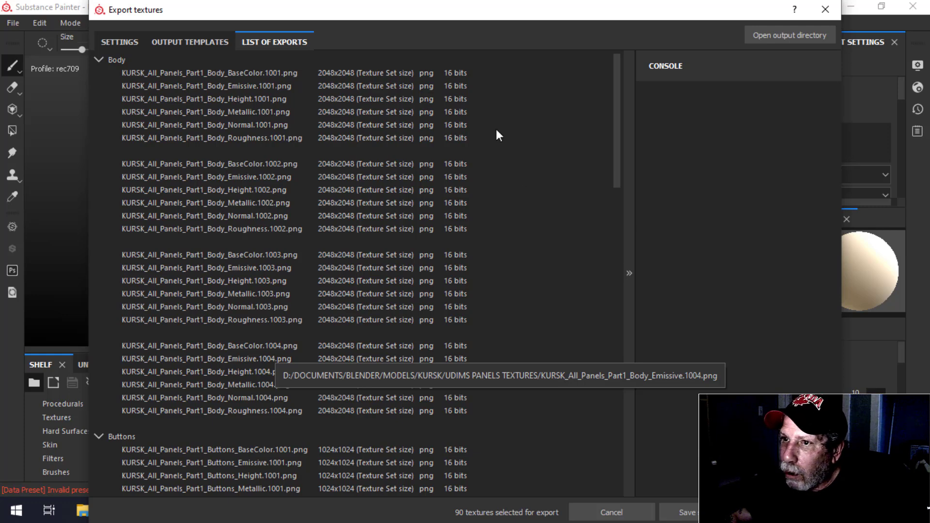
click(190, 41)
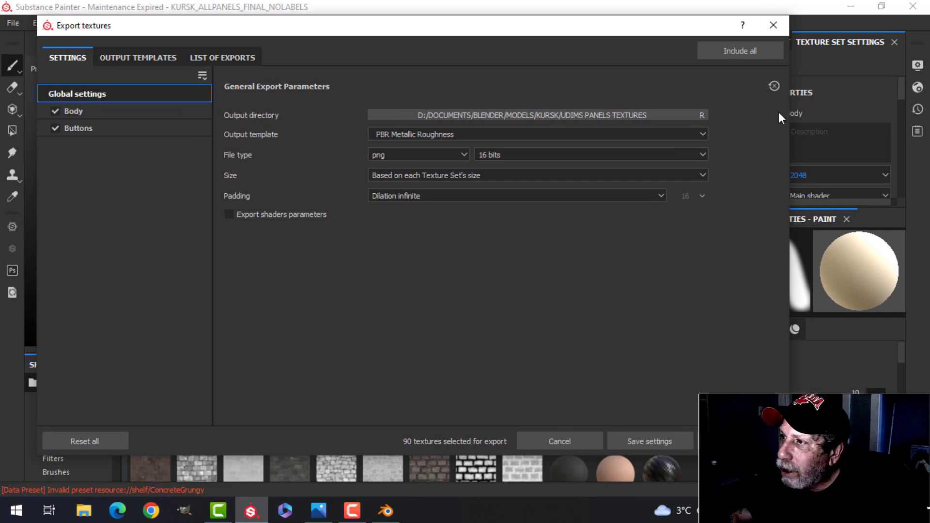
- Switch to Blender's Shading workspace to see the Buttons material nodes
click(385, 510)
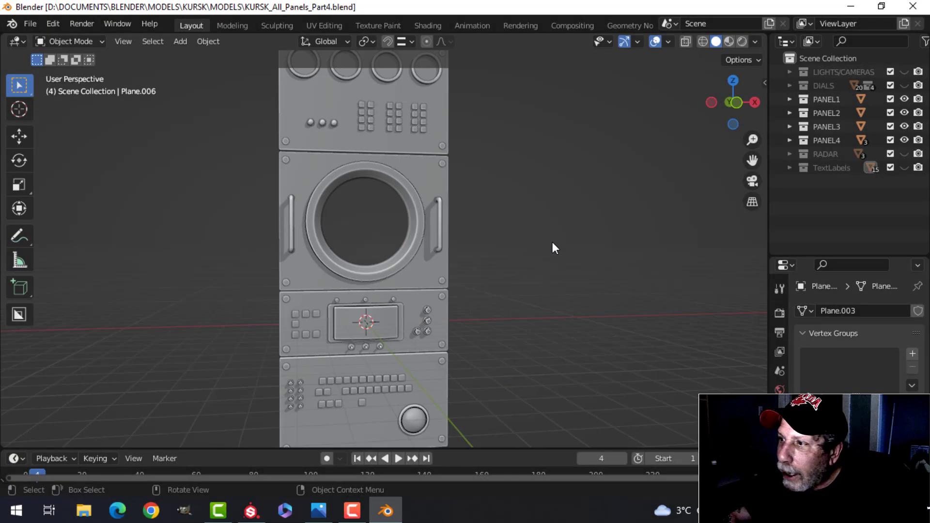
mouse_move(532, 176)
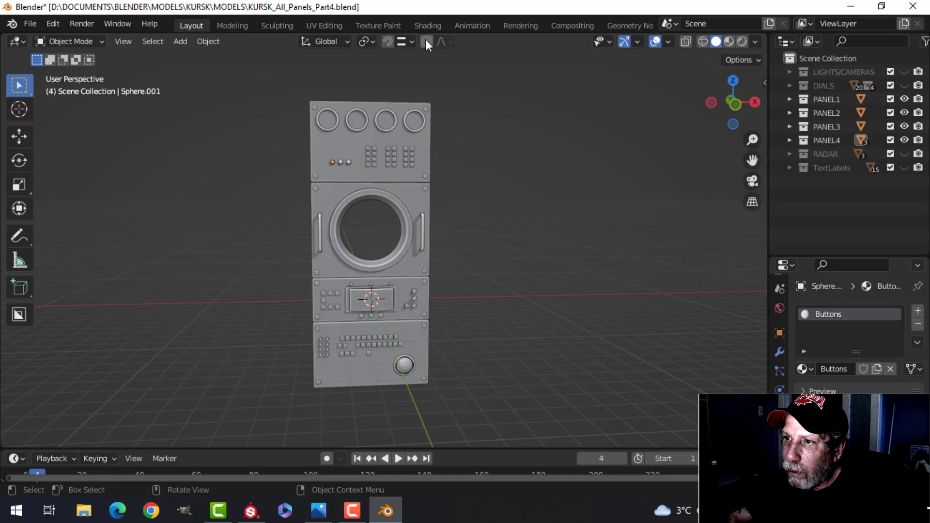
click(428, 25)
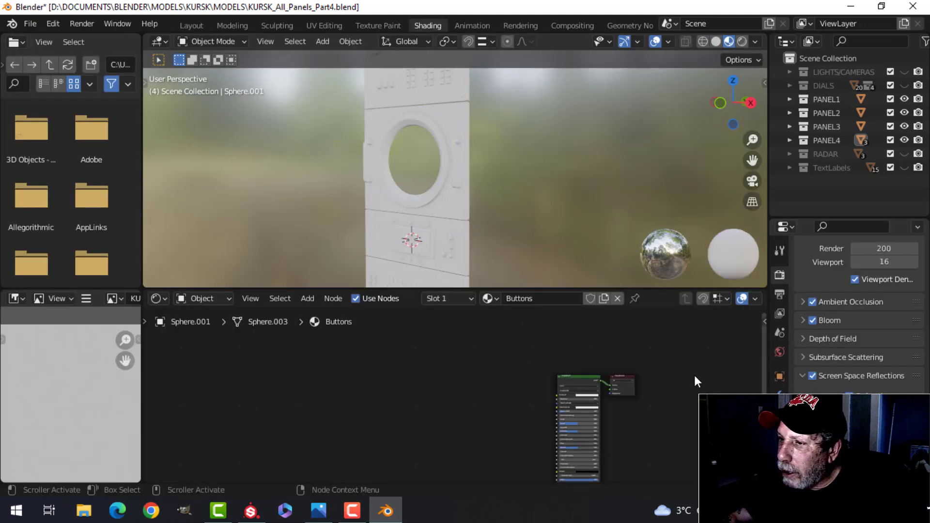
- Load Body_BaseColor.1001.png from UDIMS PANELS TEXTURES into the body material's image node
click(417, 160)
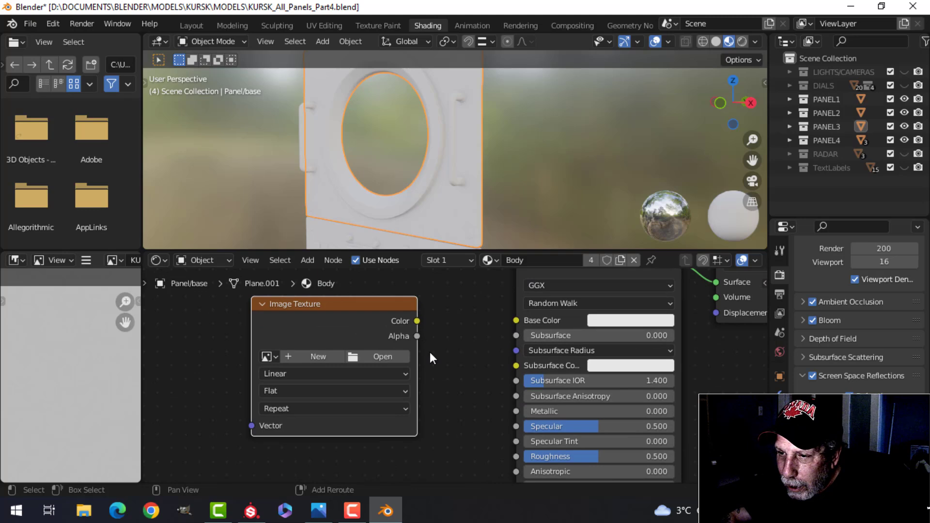
click(383, 356)
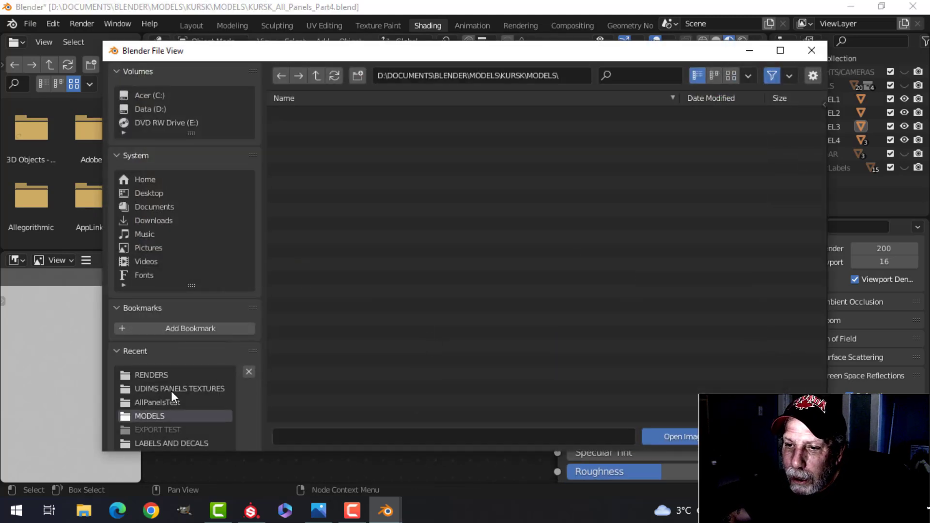
double_click(180, 388)
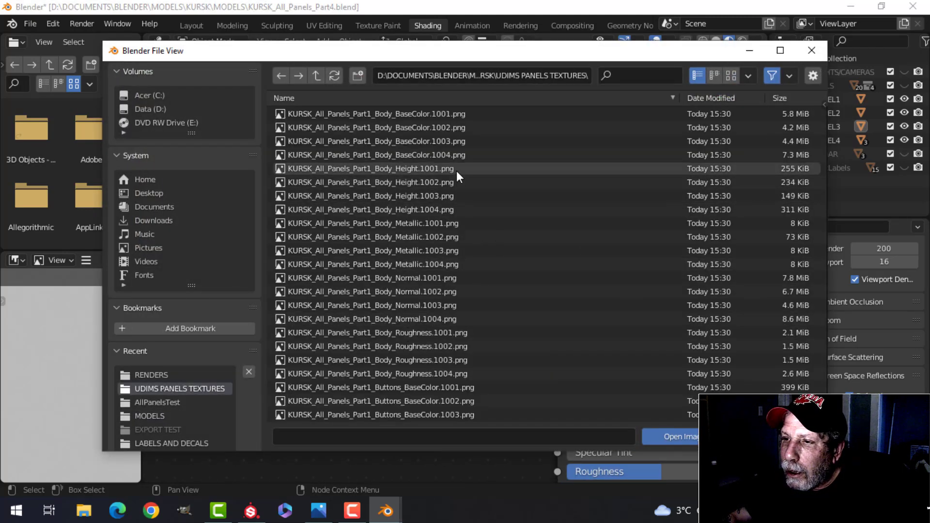
click(376, 113)
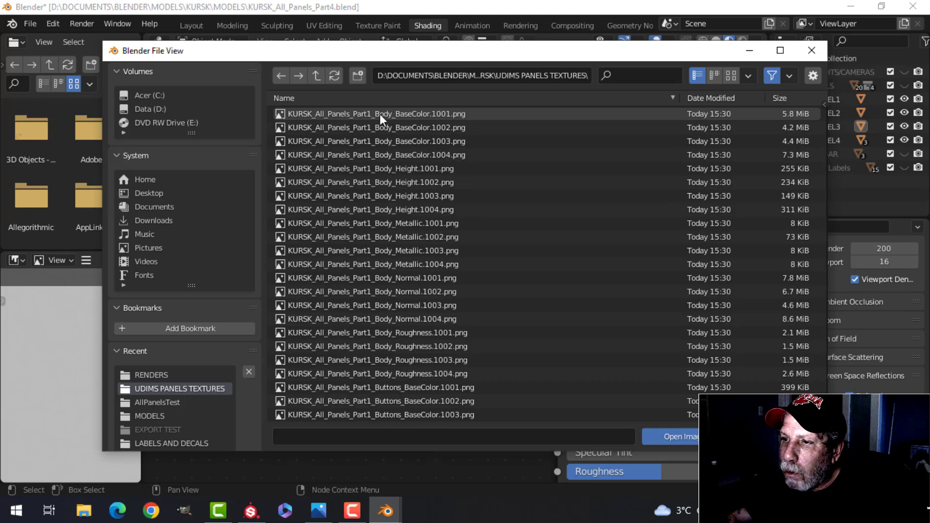
click(376, 113)
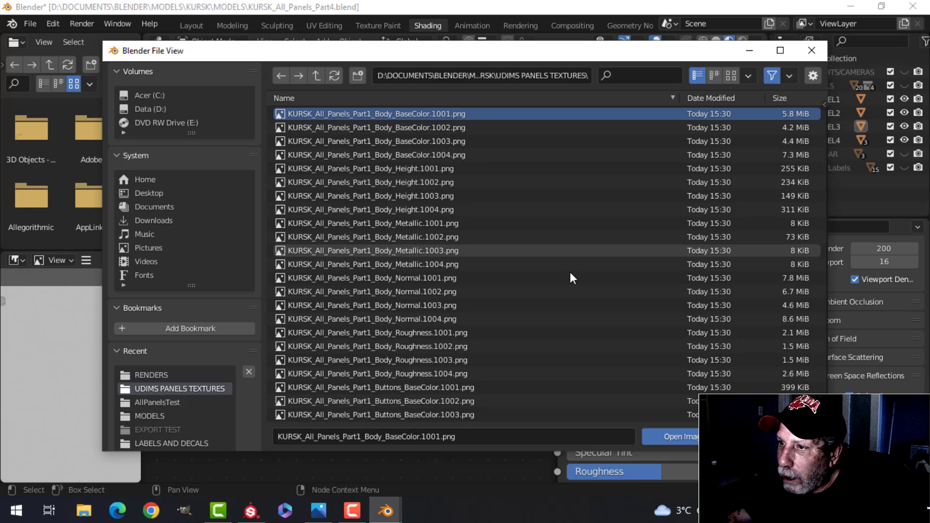
click(670, 437)
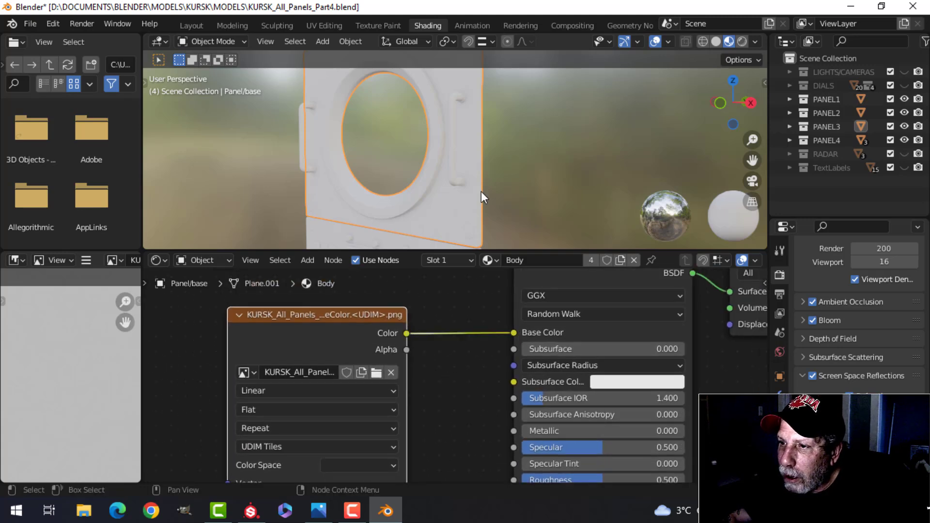
mouse_move(482, 204)
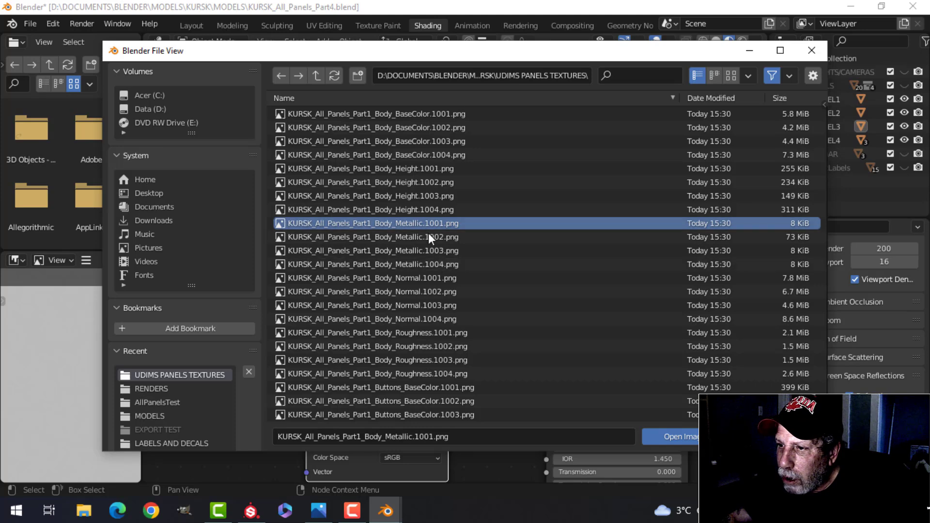
- Load the Body Metallic and Roughness UDIMs and wire them into the Principled BSDF
click(670, 436)
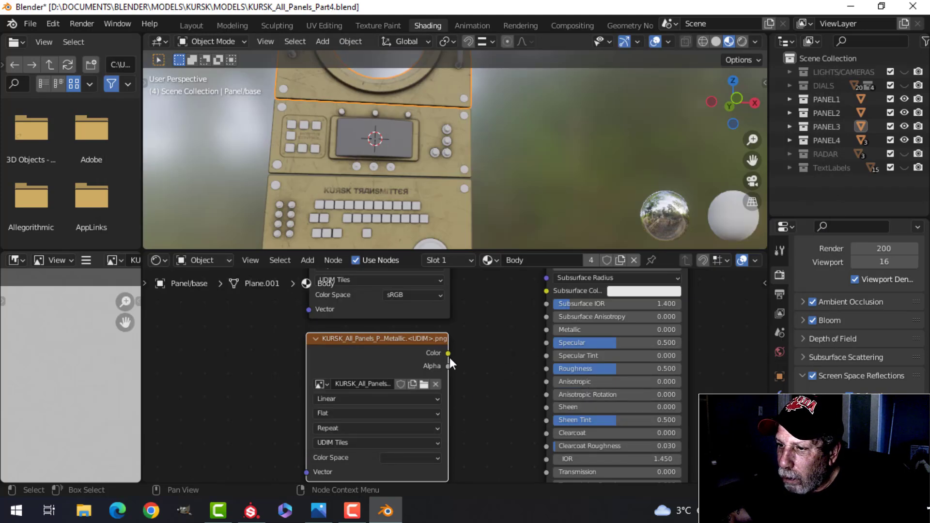
drag(448, 352, 545, 331)
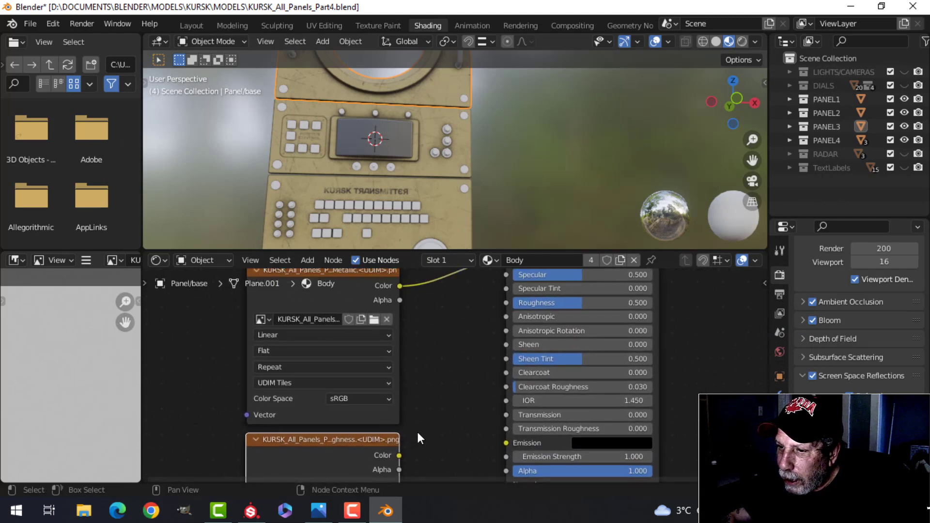
drag(400, 456, 506, 308)
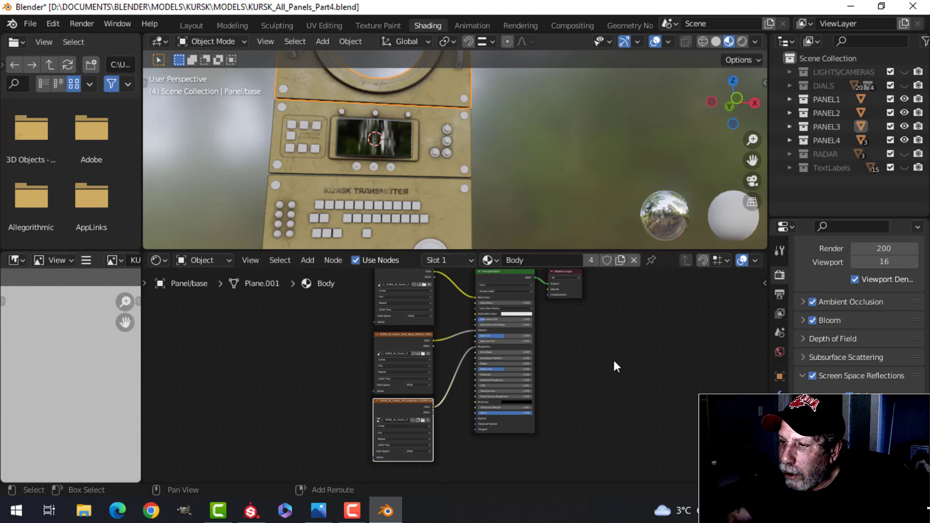
- Add a Bump node fed by the Height map and wire its Normal into the shader
drag(617, 366, 649, 369)
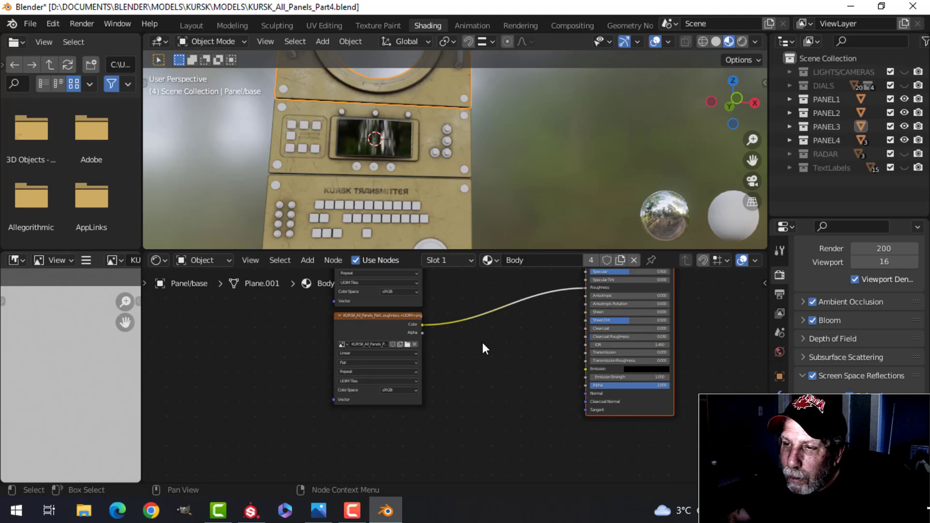
mouse_move(308, 149)
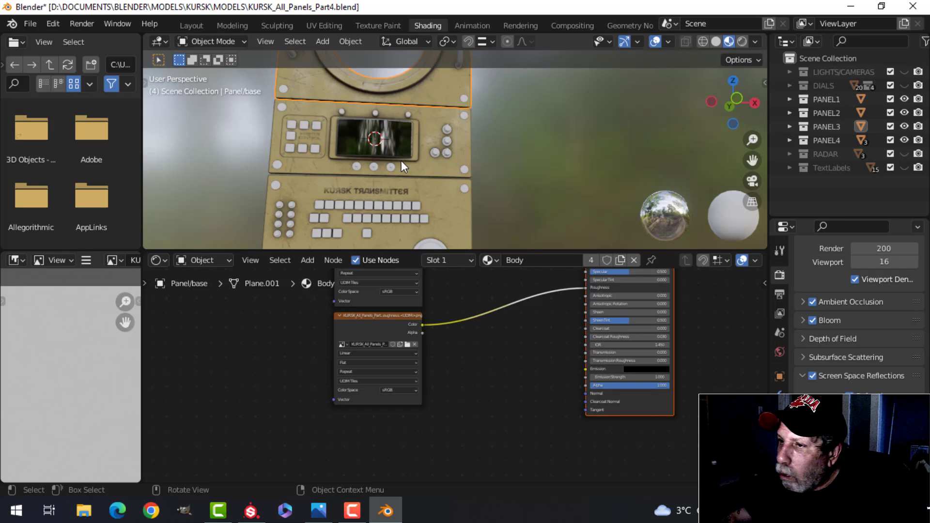
mouse_move(463, 331)
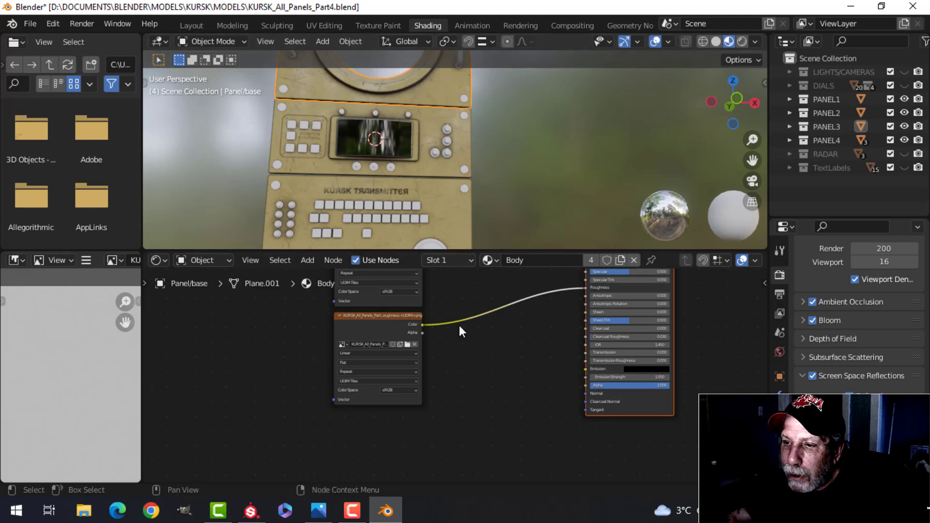
mouse_move(446, 389)
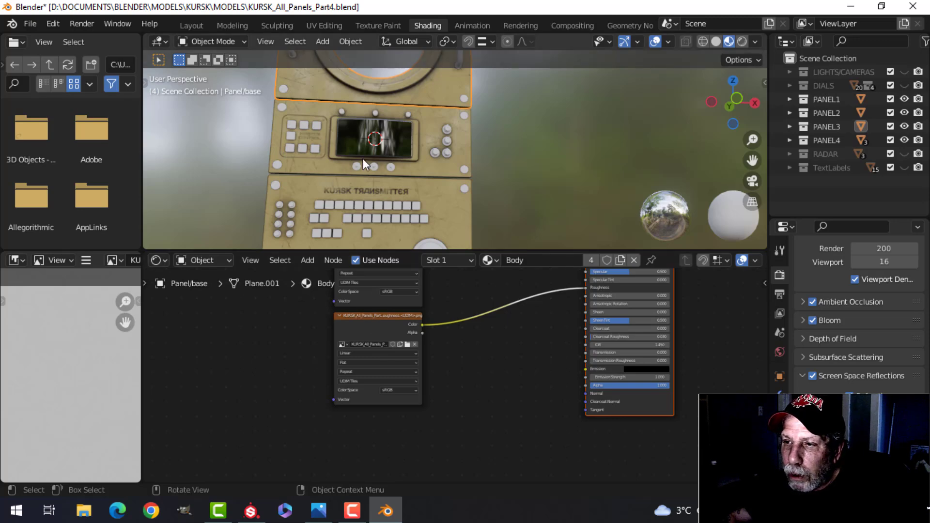
mouse_move(350, 216)
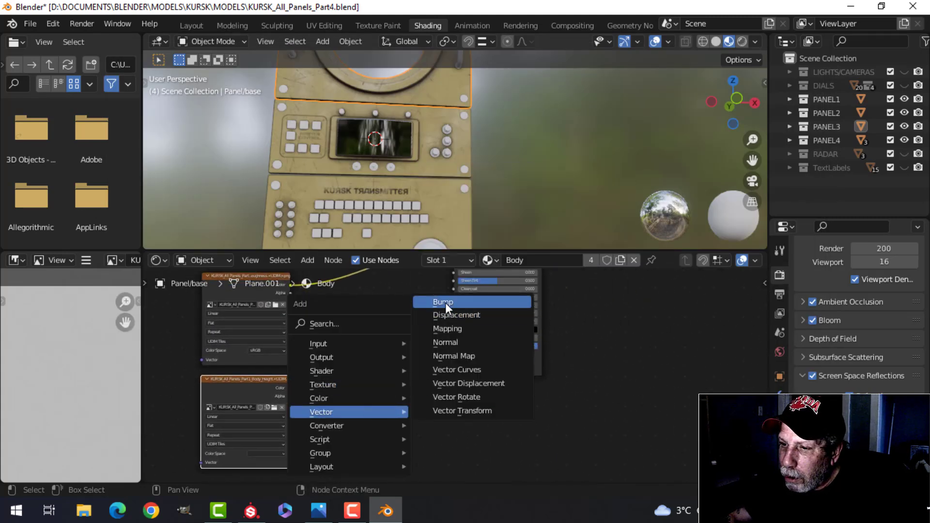
click(443, 302)
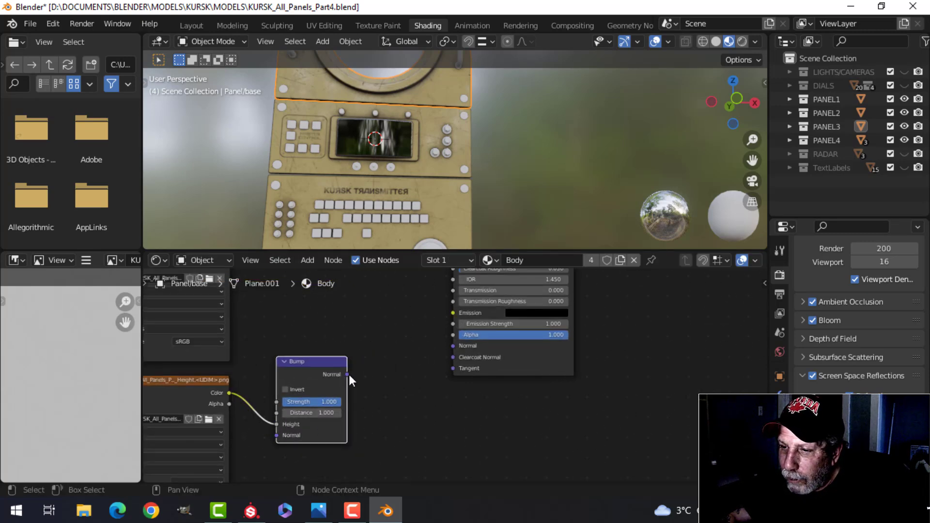
drag(349, 374, 459, 350)
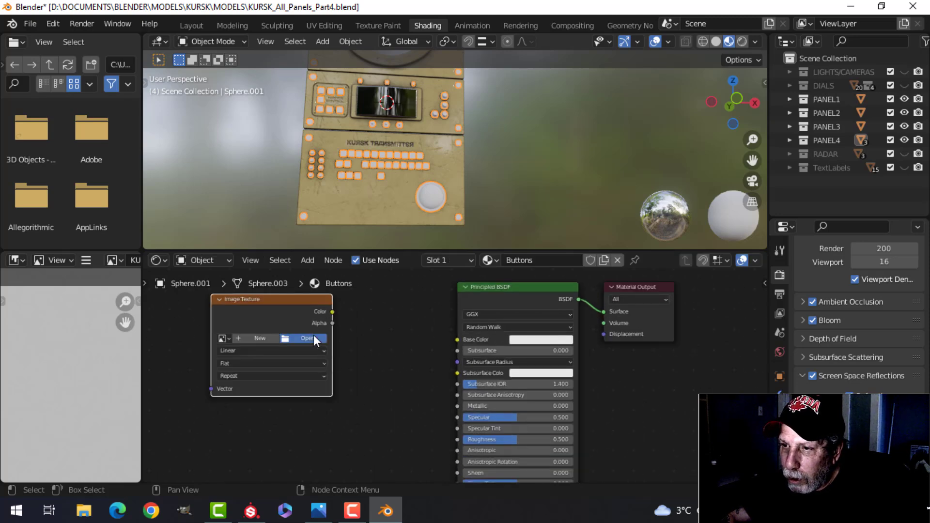
- Load Buttons_BaseColor.1001.png and connect its Color to the shader's Base Color
click(307, 338)
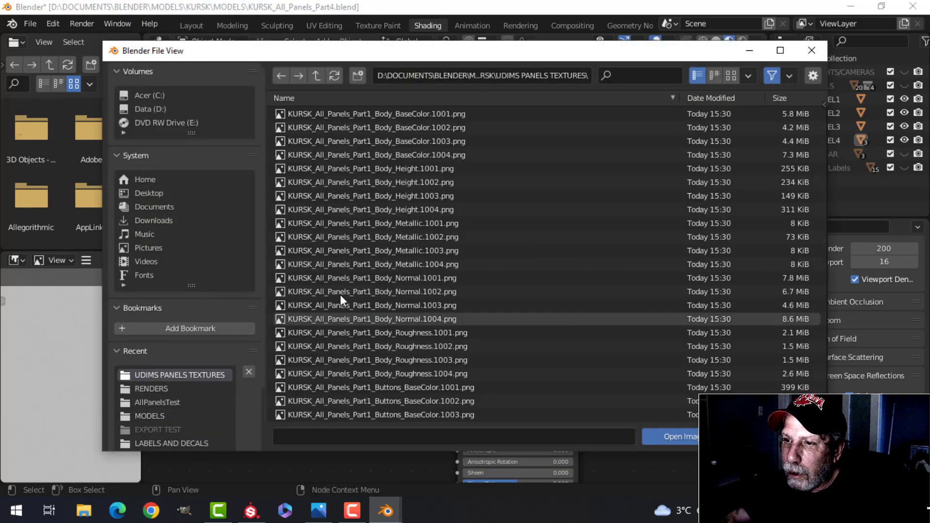
scroll(down, 3)
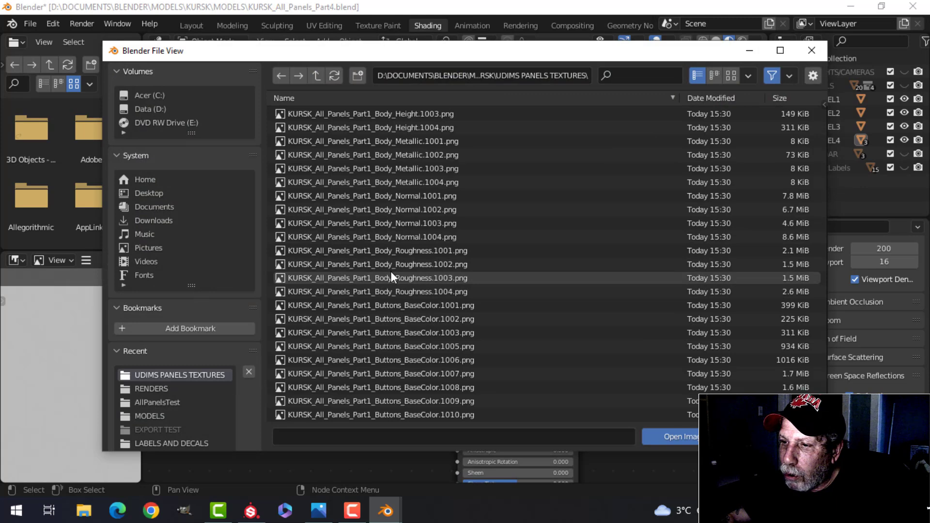
scroll(down, 3)
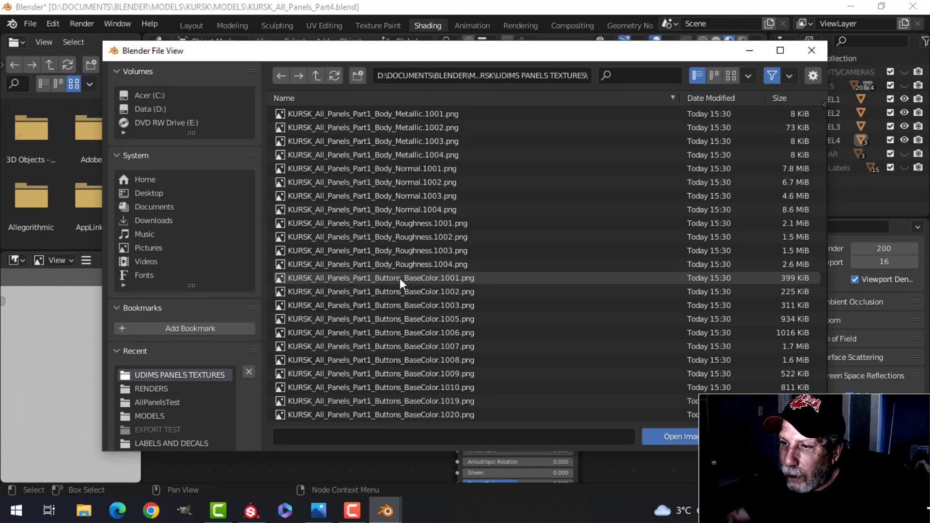
click(378, 278)
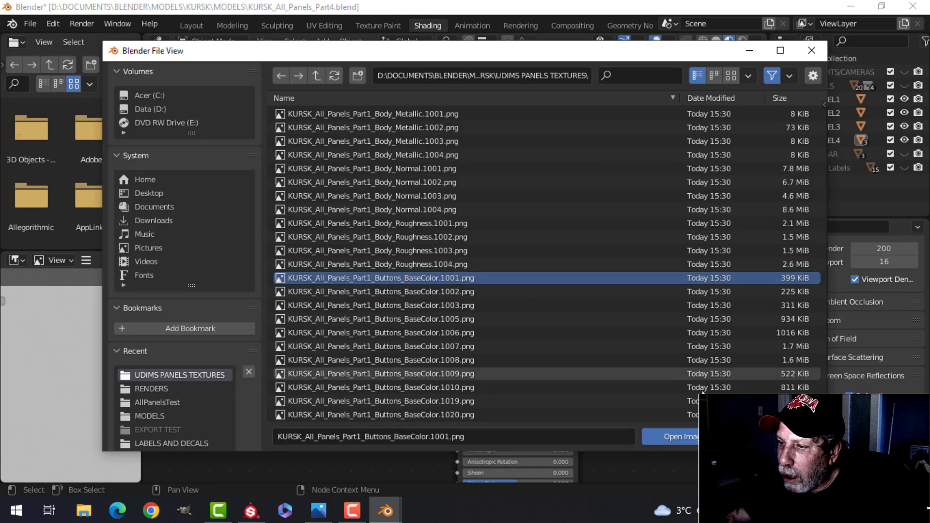
click(670, 437)
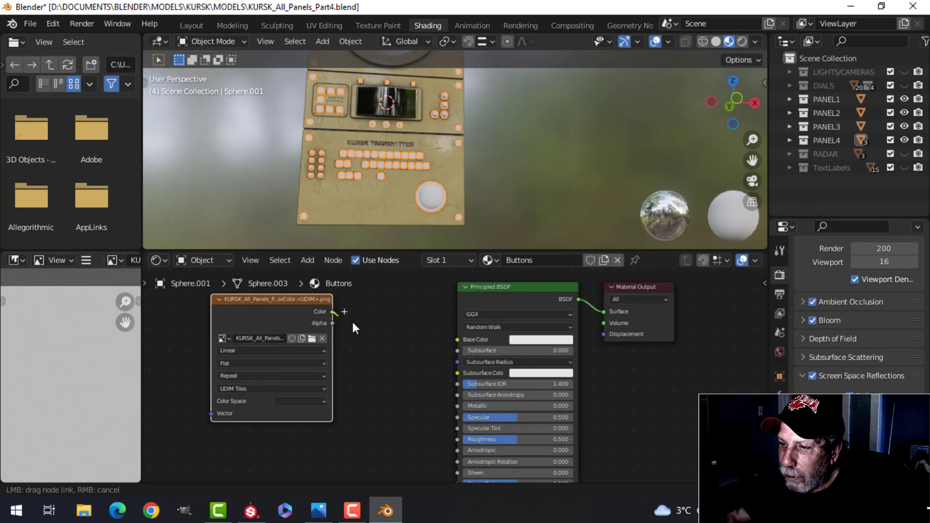
drag(332, 311, 459, 339)
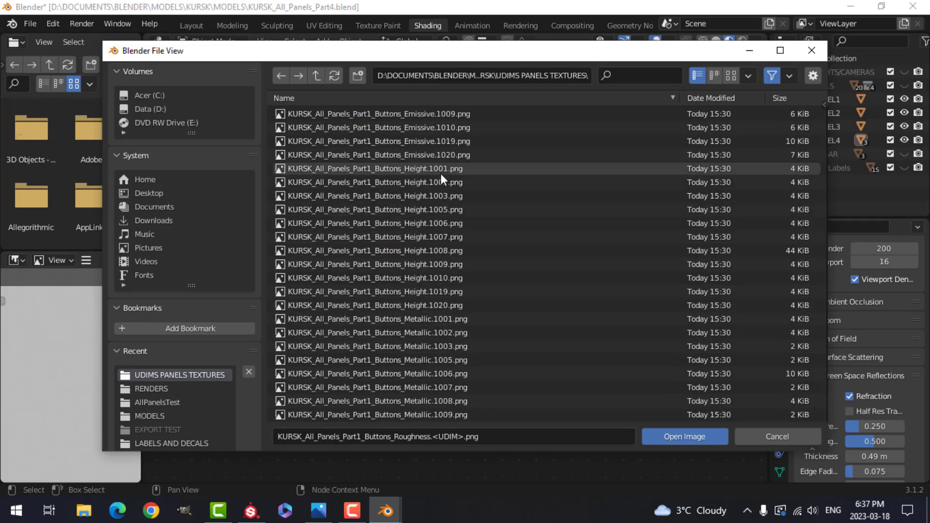
- Load the Buttons Roughness, Height and Emissive UDIM maps for the glowing buttons
click(683, 436)
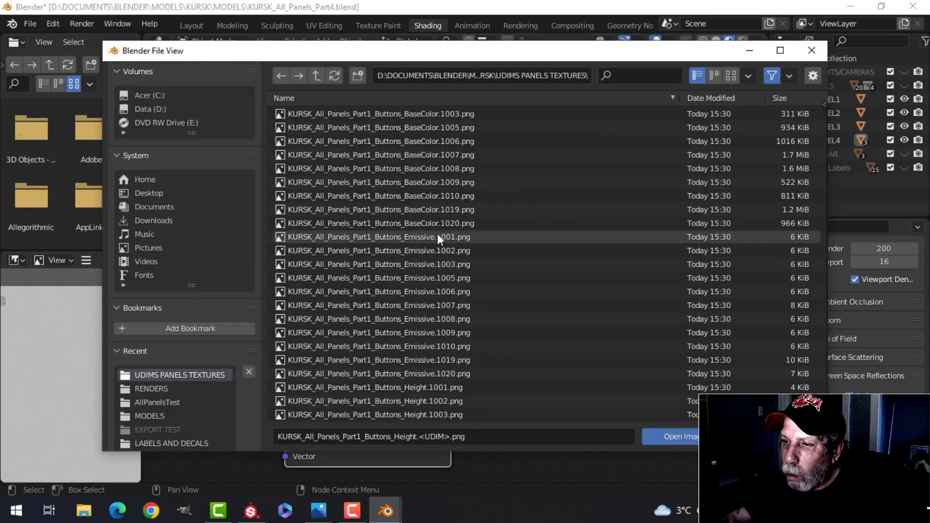
click(377, 237)
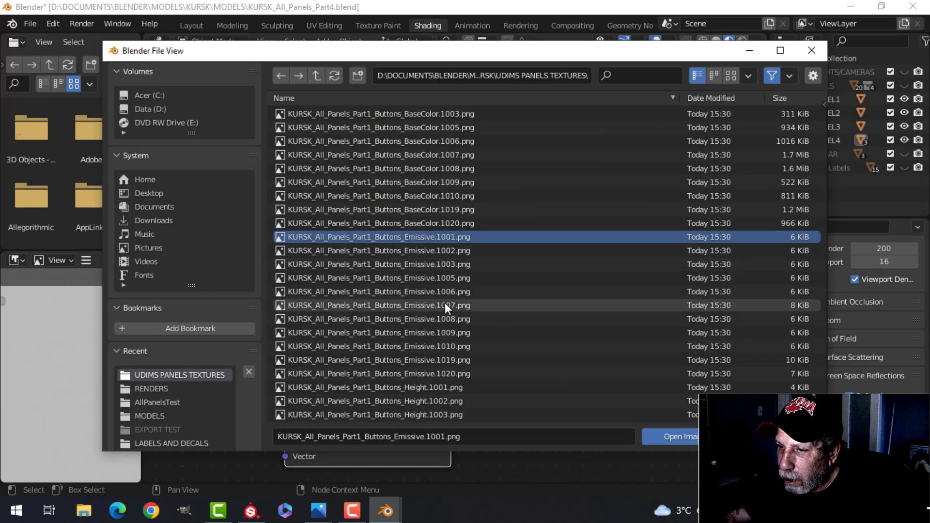
click(669, 437)
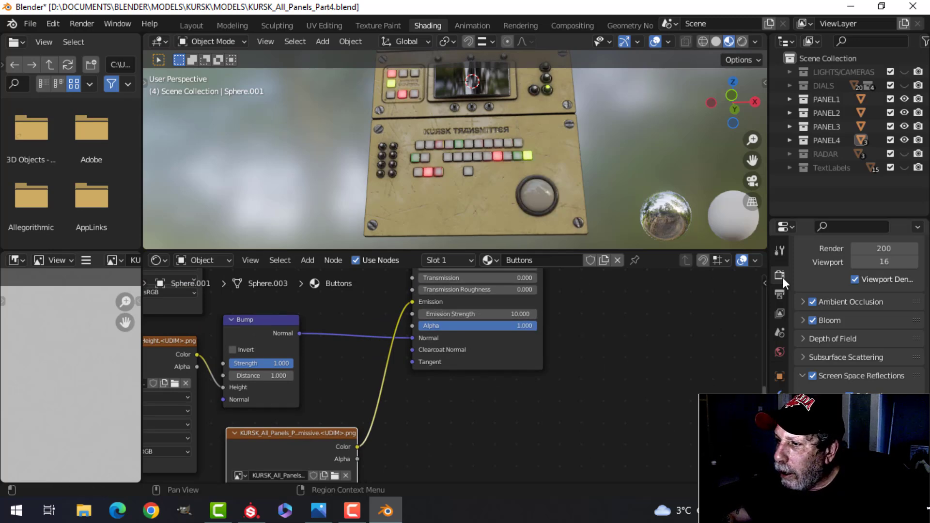
- Switch to Layout in Material Preview and bring up the render settings
click(191, 25)
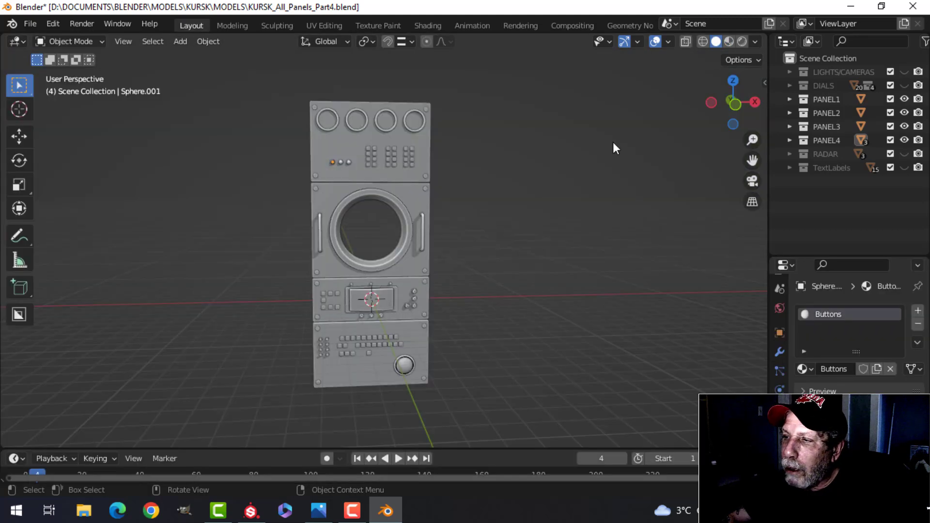
click(728, 42)
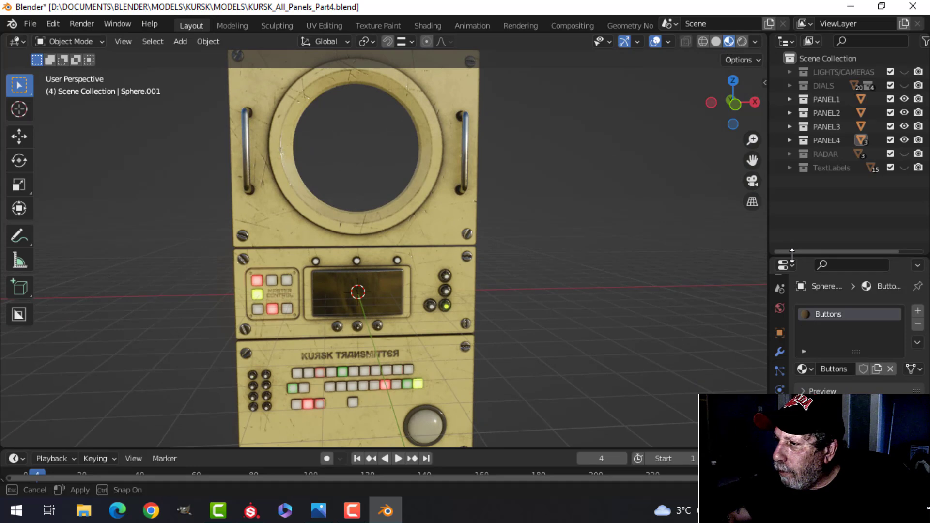
click(779, 209)
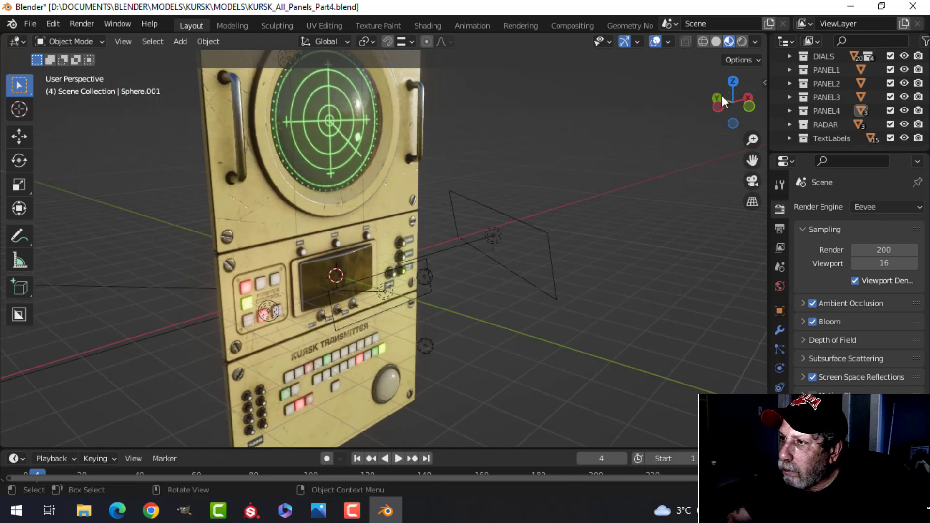
- Switch to the Eevee rendered preview and orbit to inspect the upper panels and dials
click(755, 41)
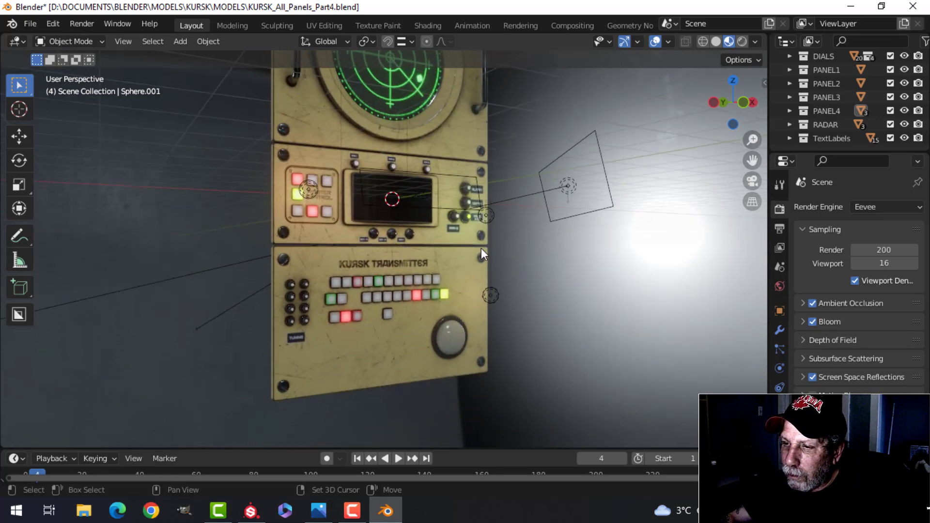
drag(480, 255, 481, 271)
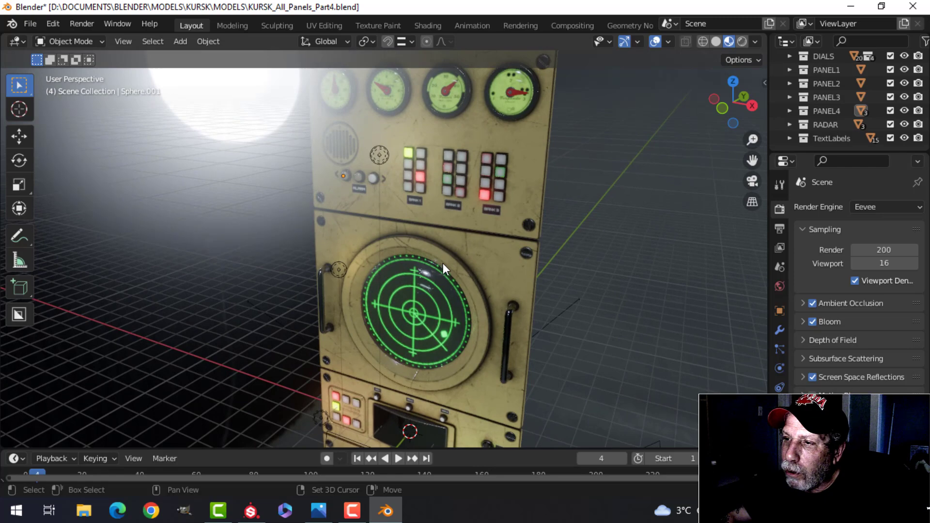
drag(445, 267, 355, 195)
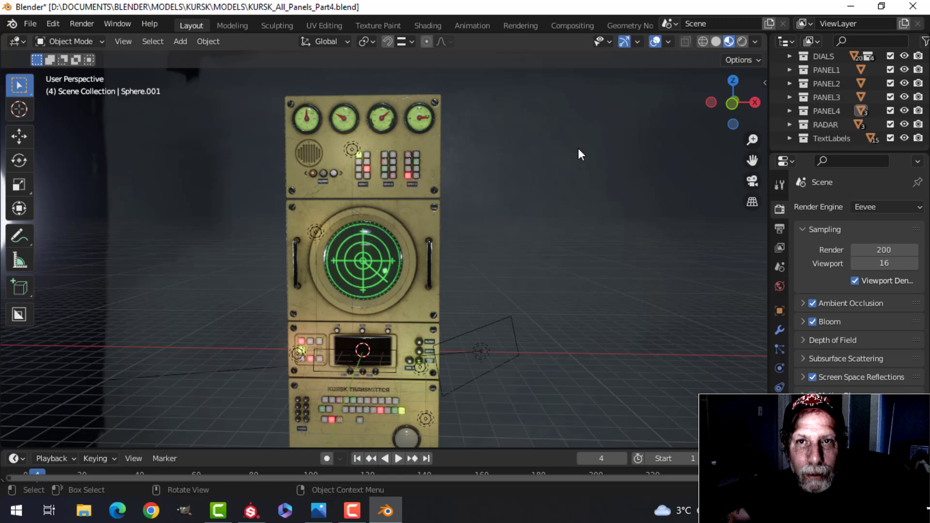
- Review EeveeaAndLabels1_FINAL.jpg up close, zooming to actual size on the gauges and button banks
click(319, 511)
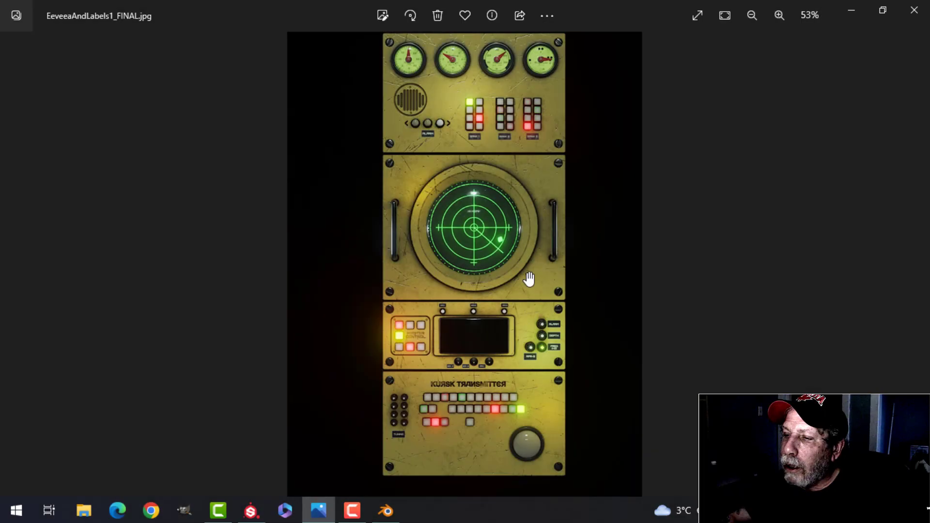
click(779, 15)
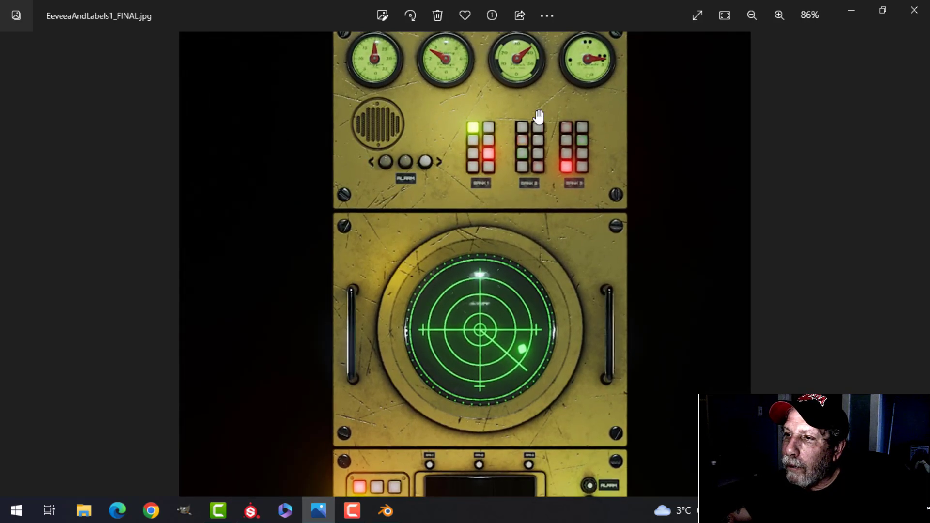
click(779, 16)
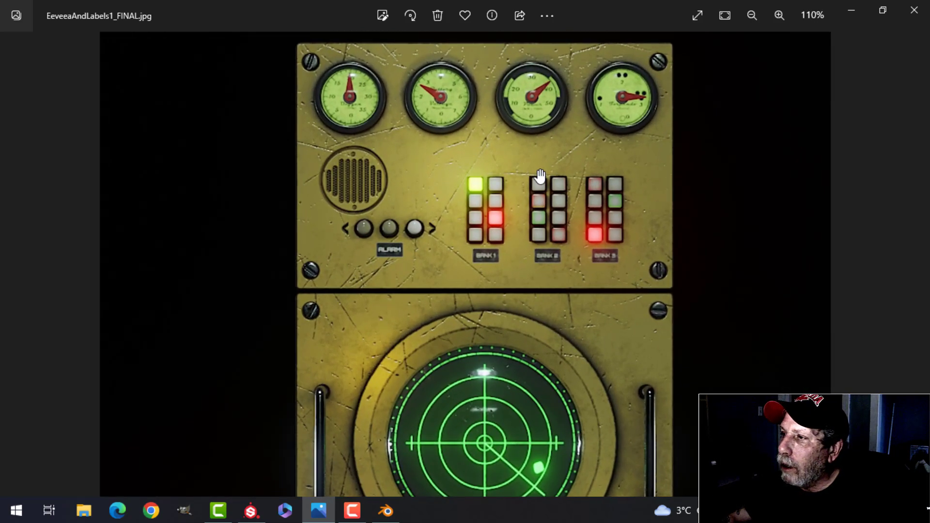
click(752, 14)
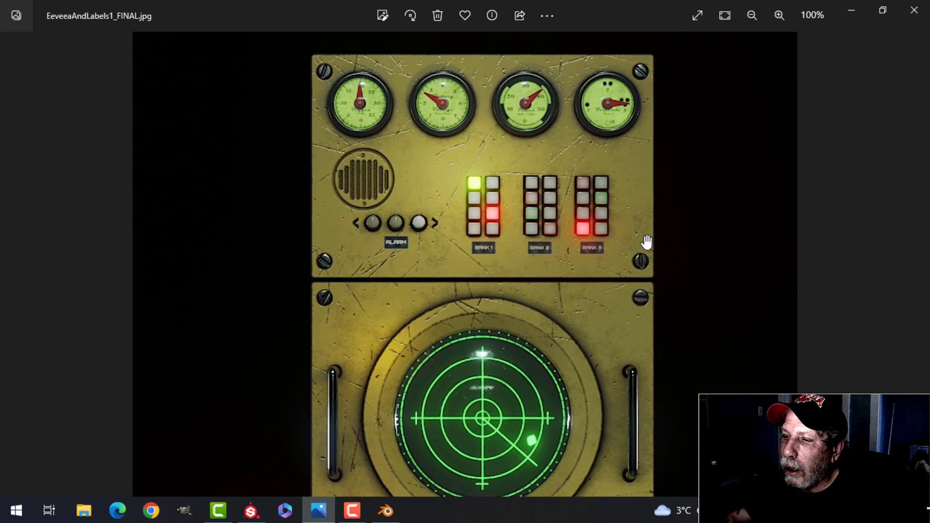
mouse_move(590, 249)
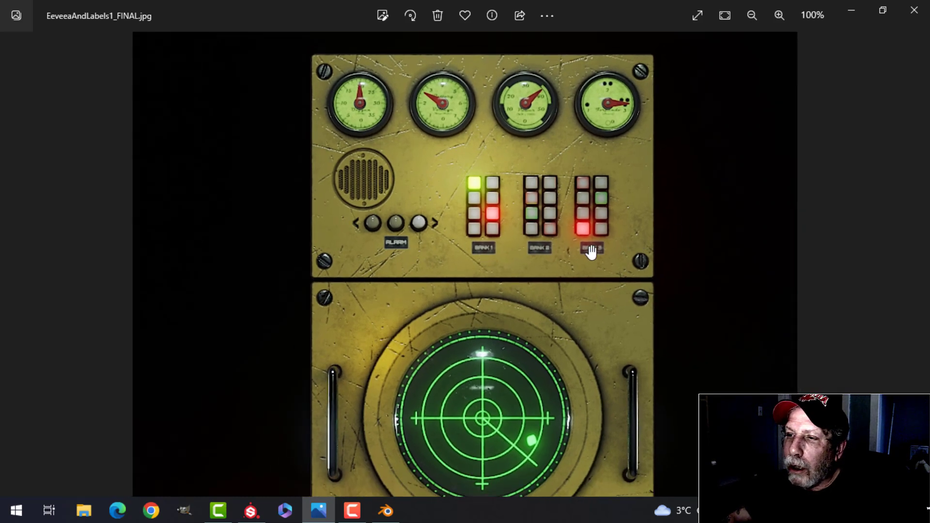
mouse_move(543, 332)
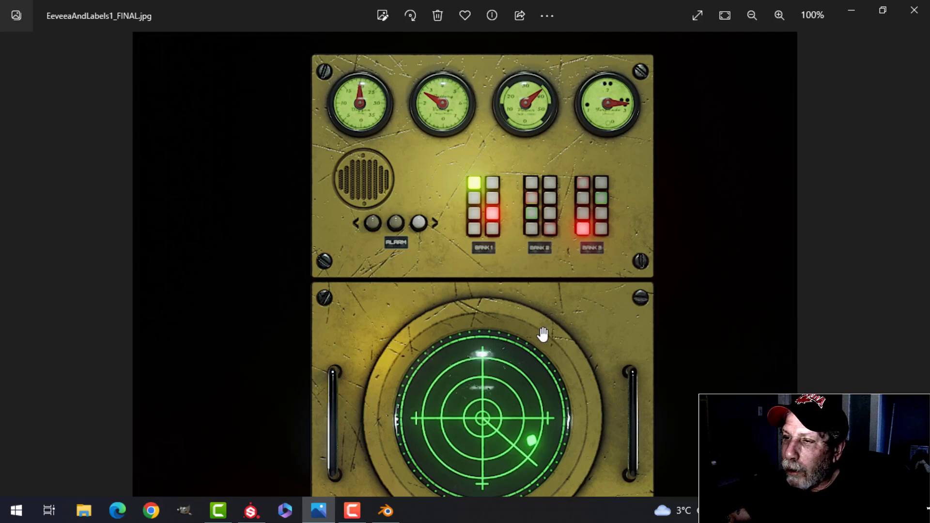
mouse_move(544, 388)
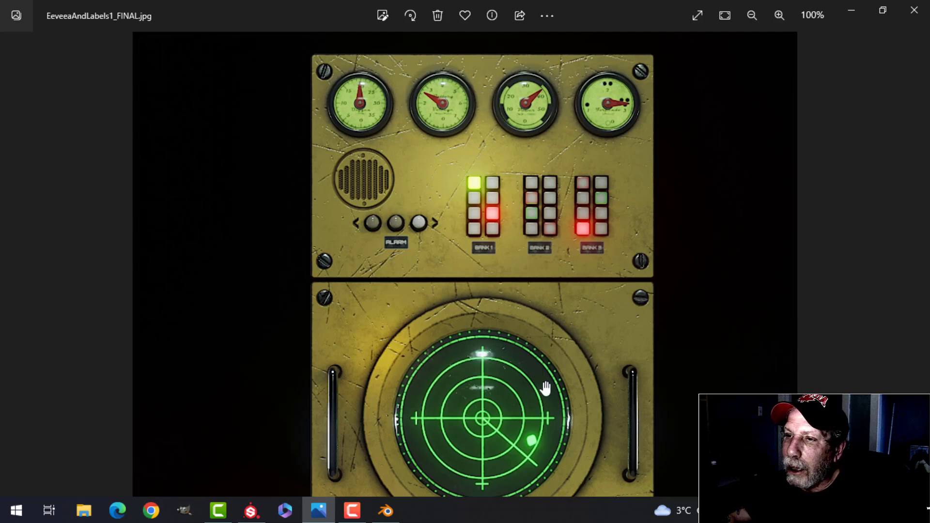
- Scroll down through the front-on render, then advance to the second, angled render
scroll(down, 3)
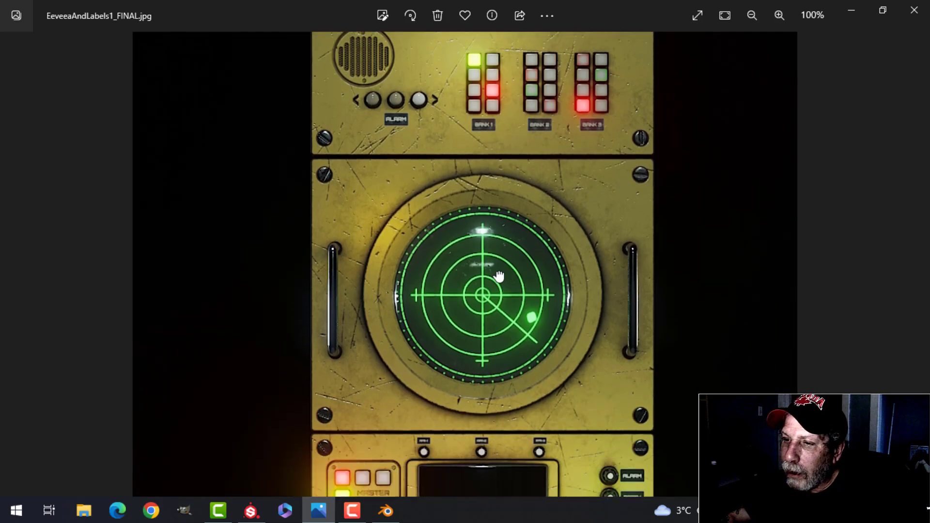
scroll(down, 3)
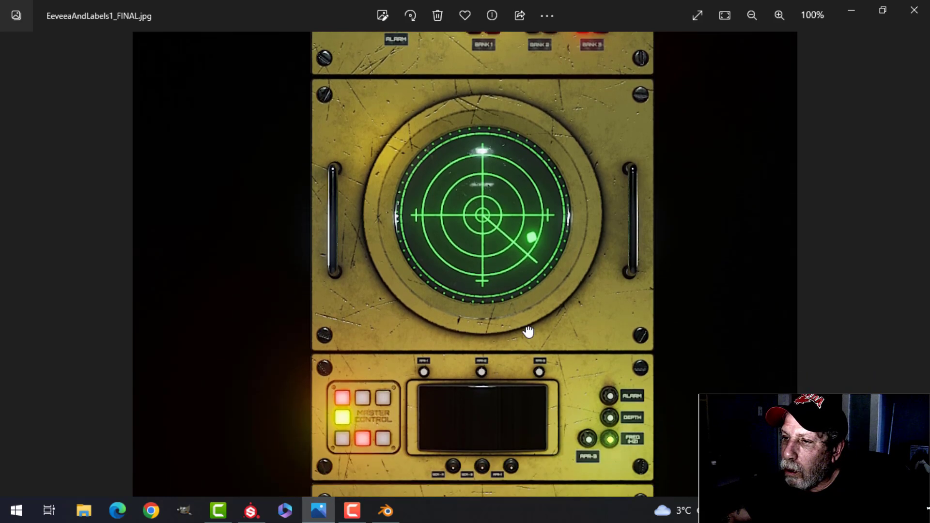
scroll(down, 3)
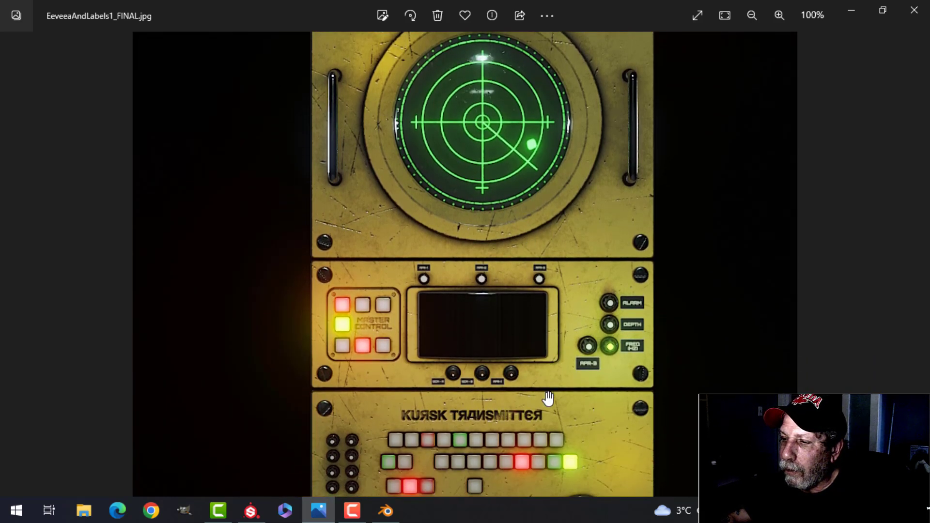
scroll(down, 3)
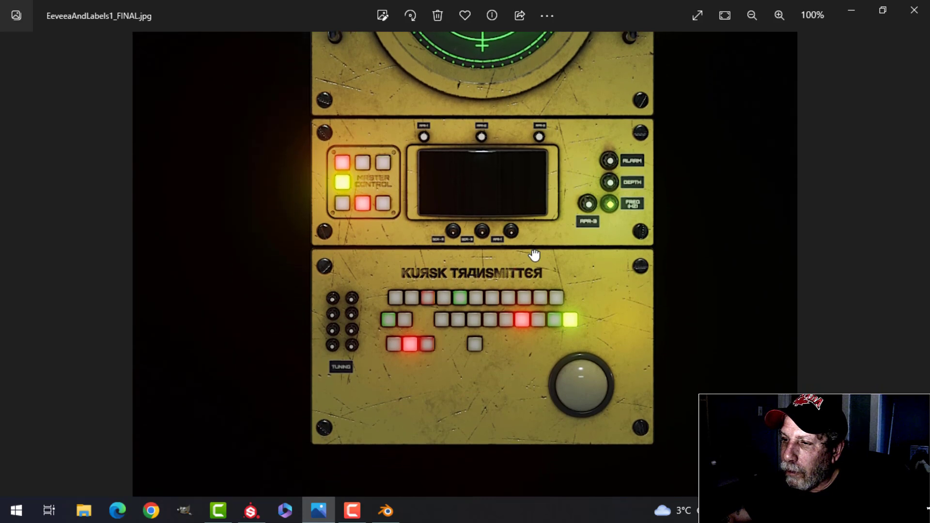
click(918, 263)
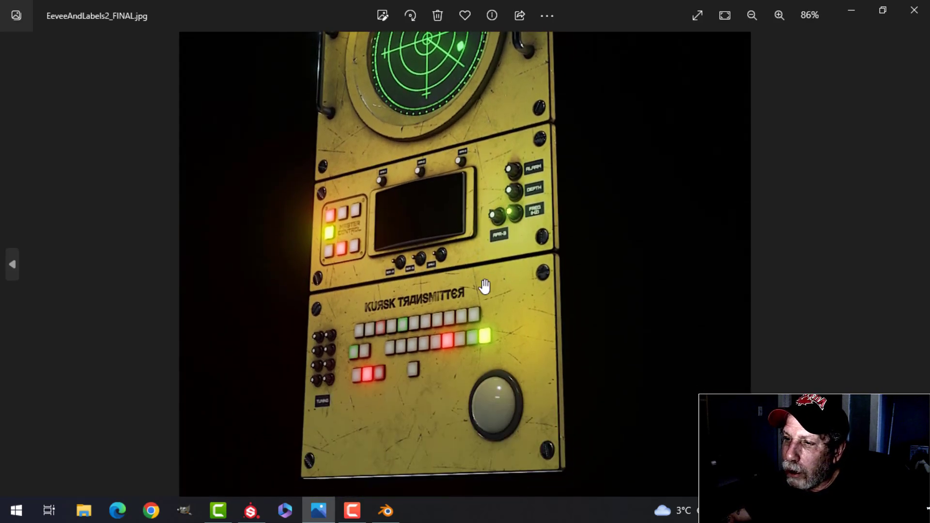
- Inspect EeveeAndLabels2_FINAL.jpg at actual size and zoomed out, then advance to EeveeAndLabels3_FINAL.jpg
click(779, 15)
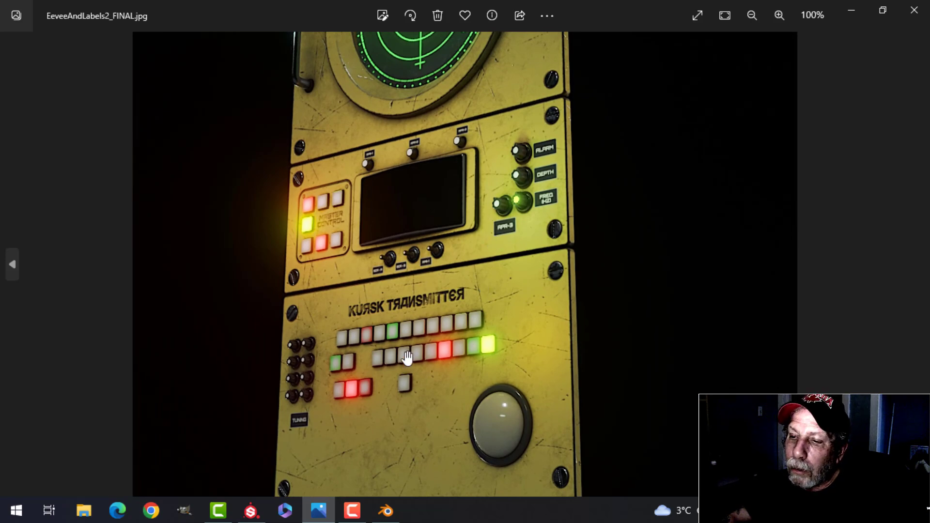
mouse_move(419, 434)
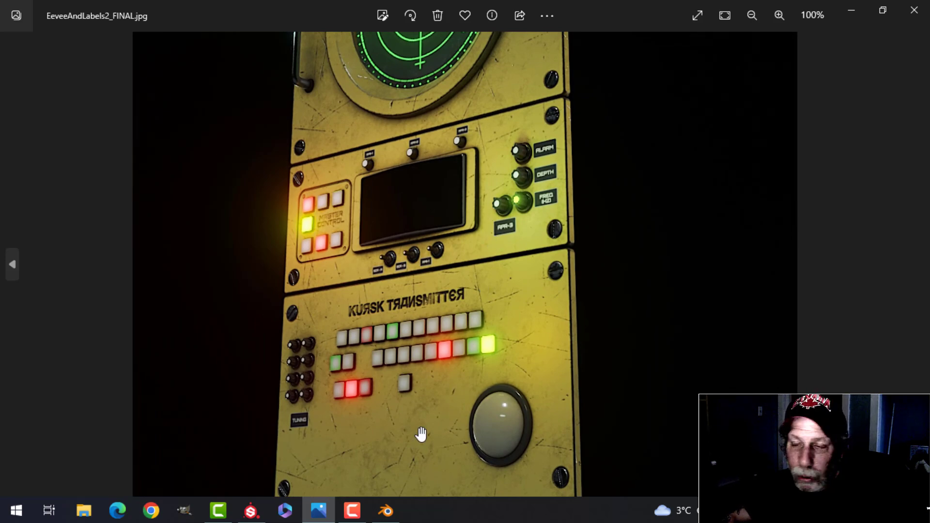
click(751, 15)
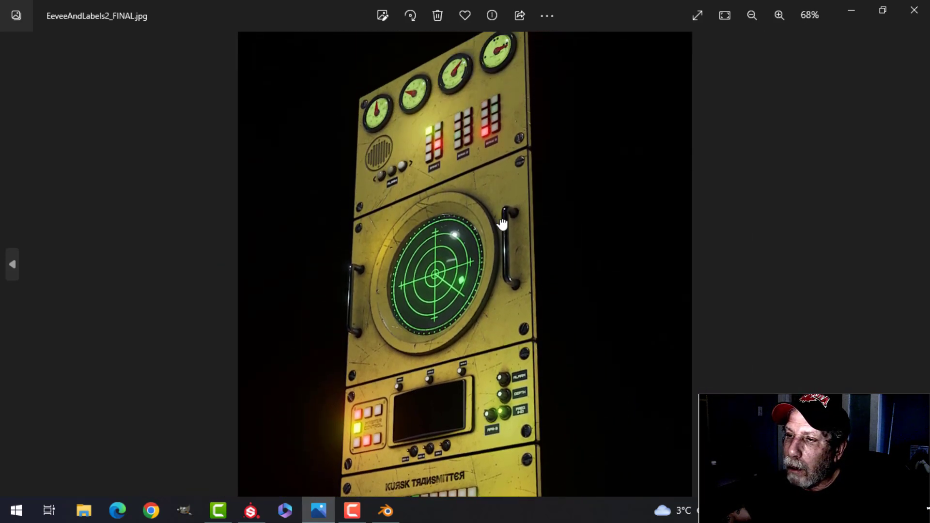
click(779, 16)
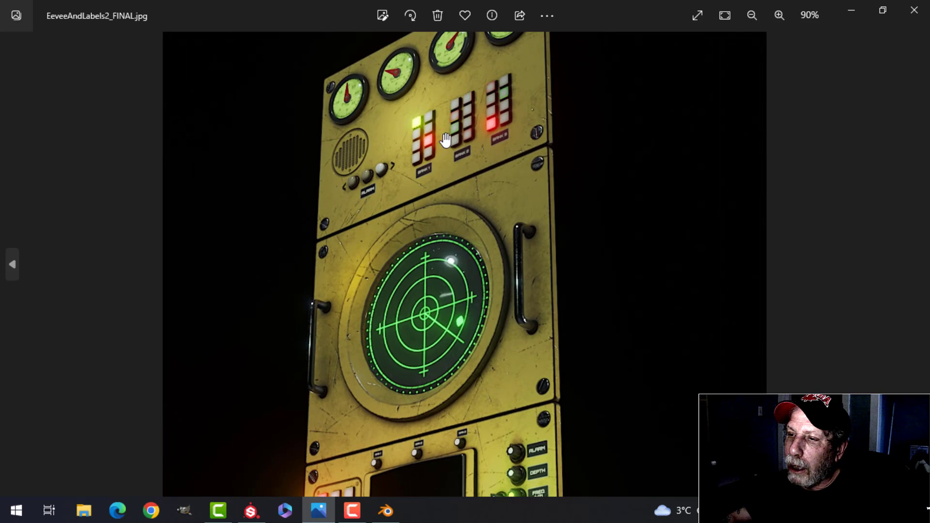
click(779, 15)
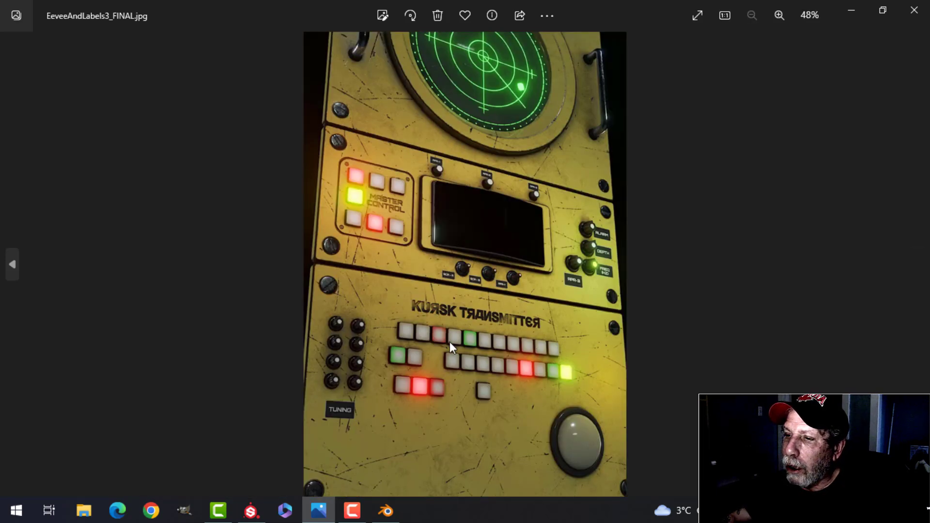
click(779, 15)
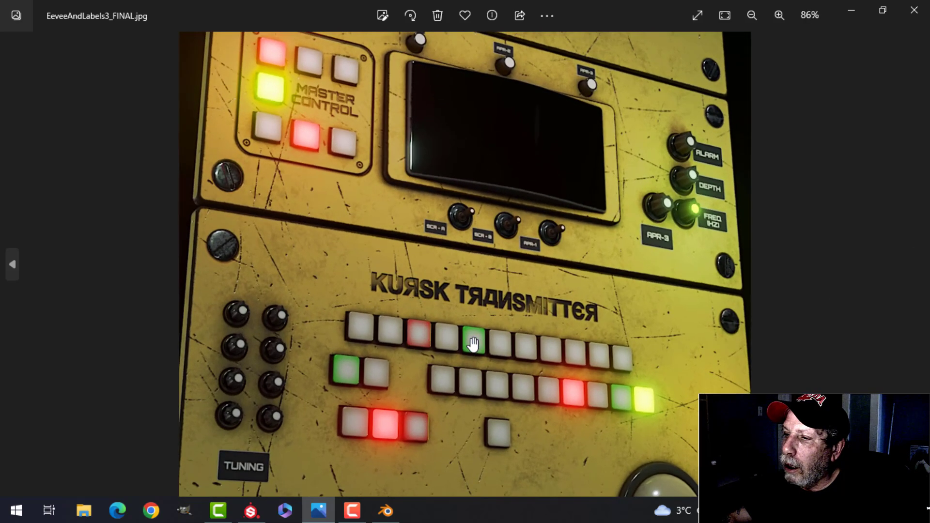
click(779, 16)
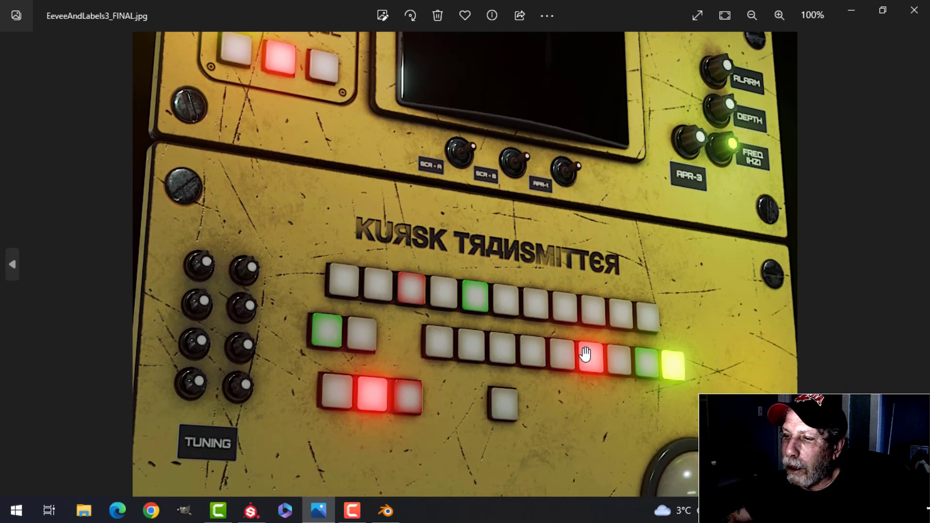
scroll(down, 3)
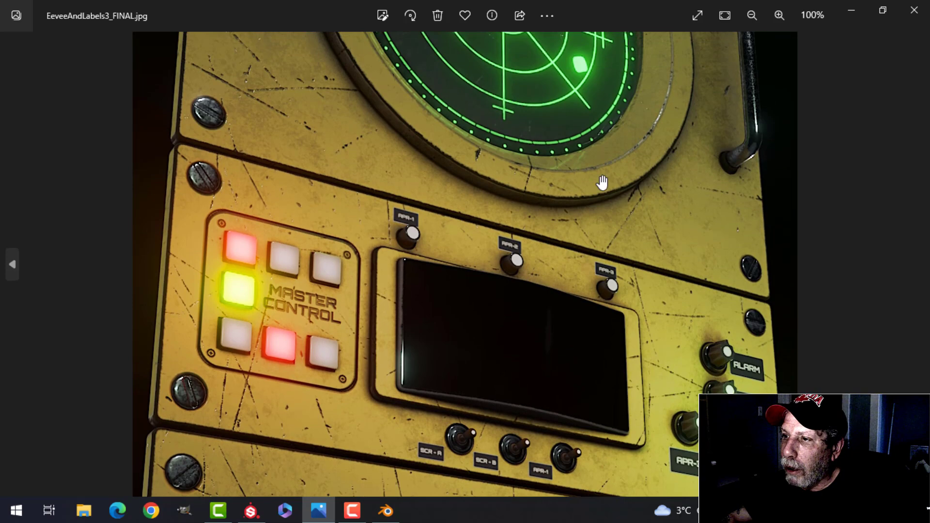
scroll(down, 3)
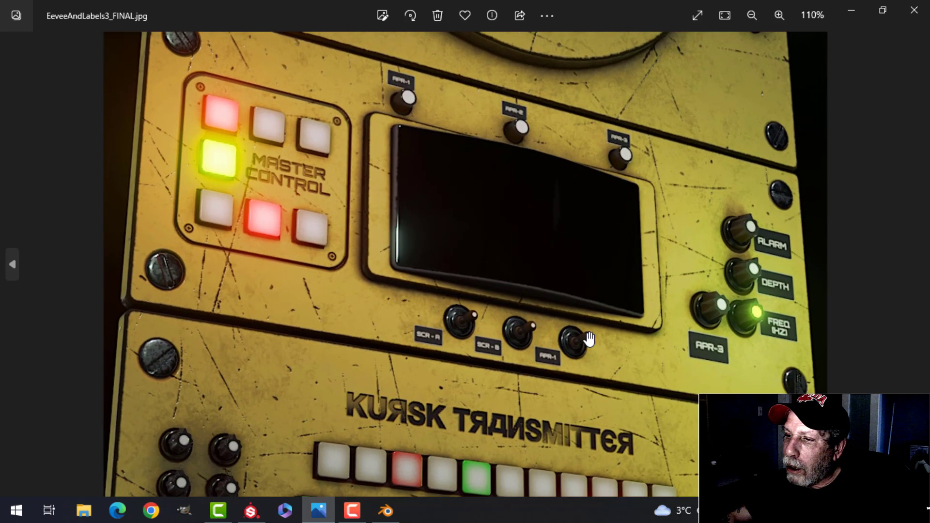
click(751, 16)
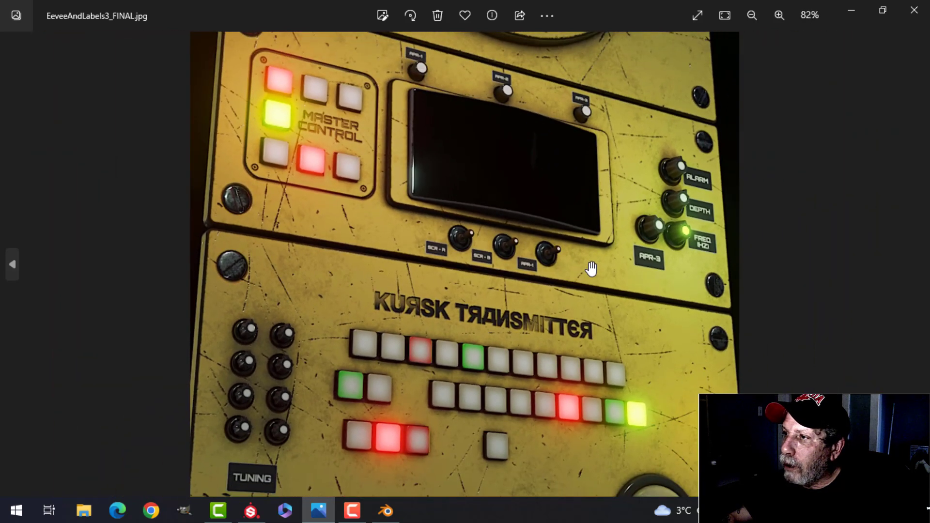